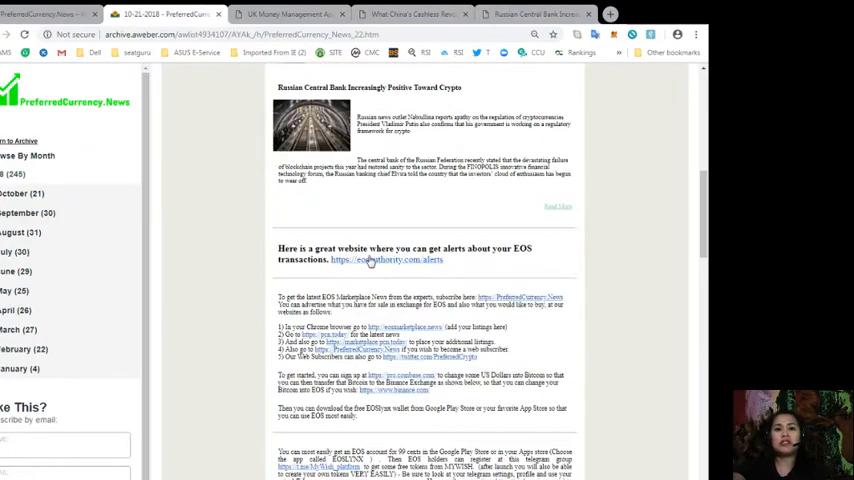
# - Open the spreadsheet behind Donald's Research List in a new tab
pyautogui.scroll(-3)
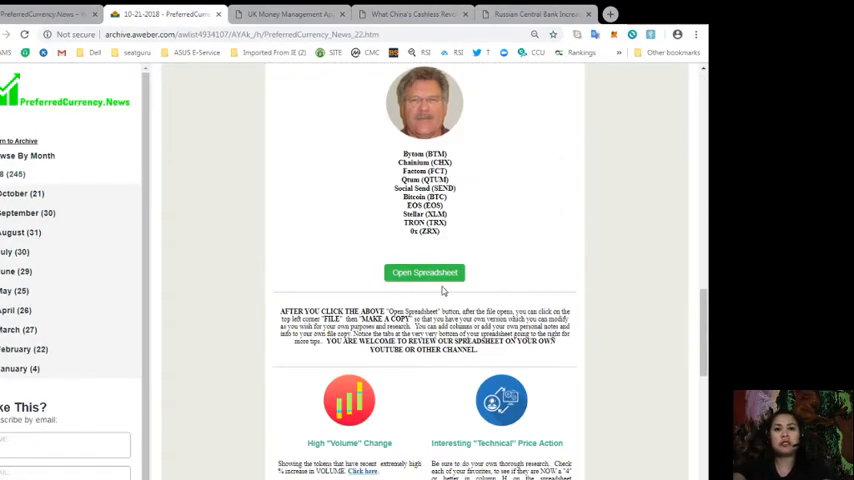
pyautogui.scroll(3)
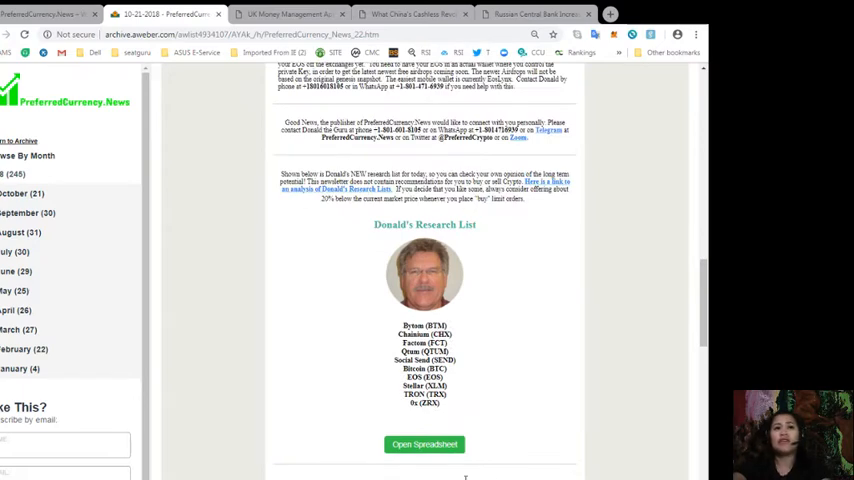
pyautogui.click(424, 444)
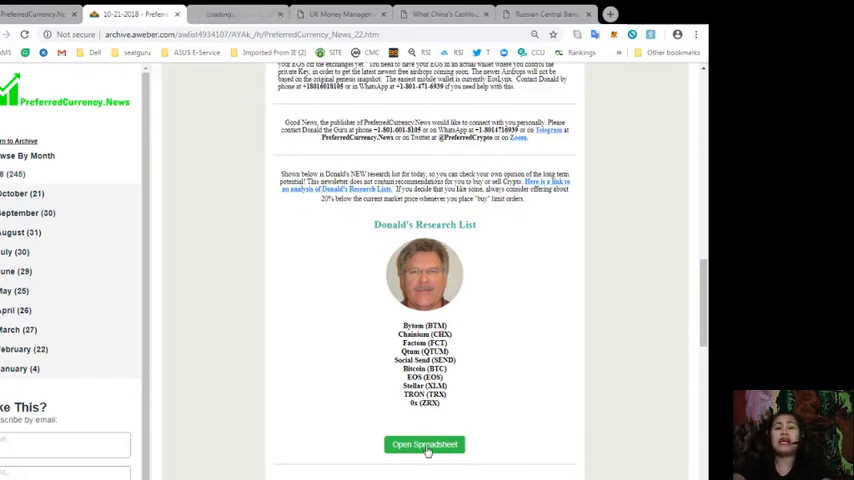
pyautogui.click(424, 444)
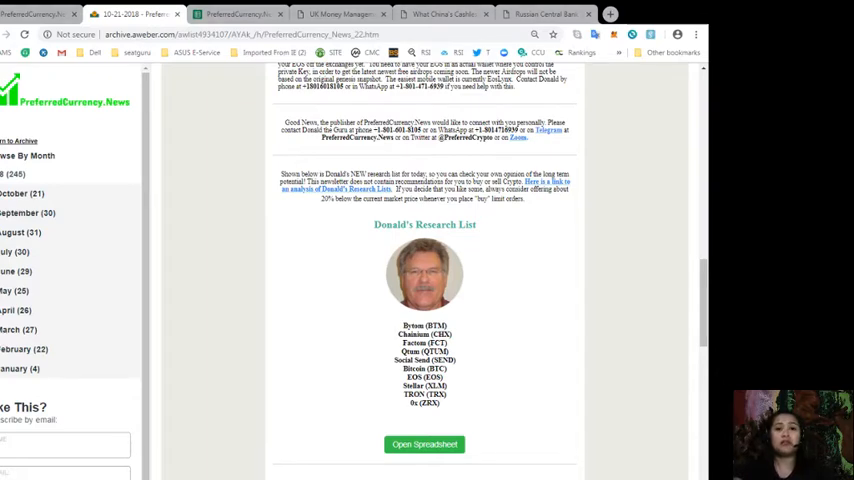
pyautogui.click(424, 444)
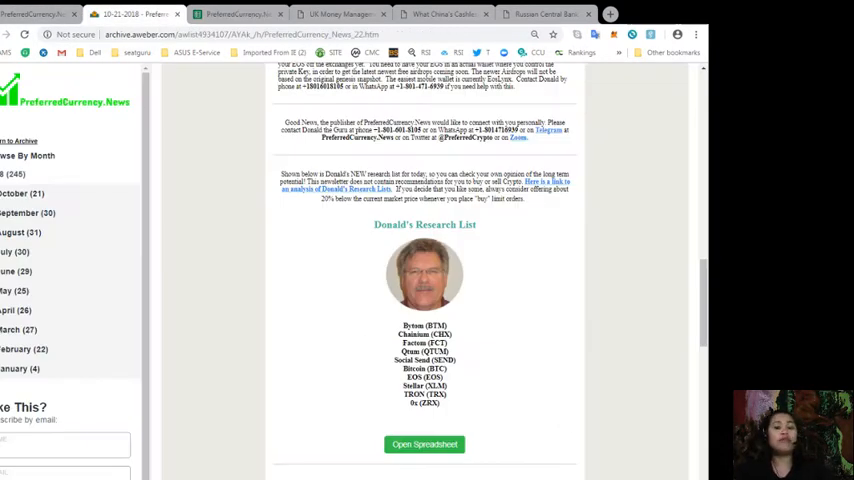
pyautogui.moveTo(325, 299)
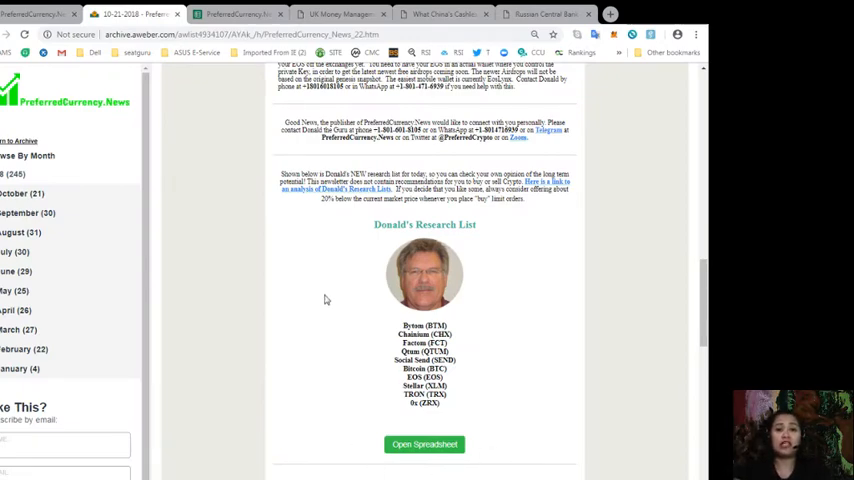
pyautogui.moveTo(394, 424)
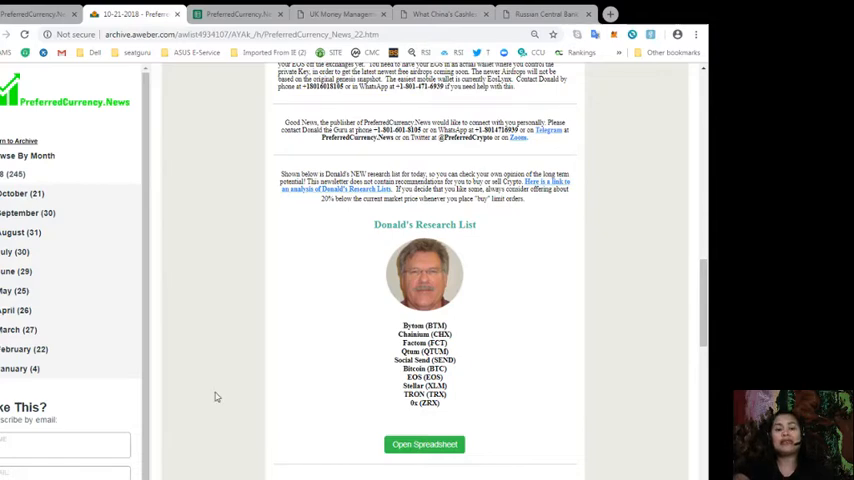
# - Switch to the 22 October 2018 spreadsheet tab showing token prices and recommendations
pyautogui.click(424, 444)
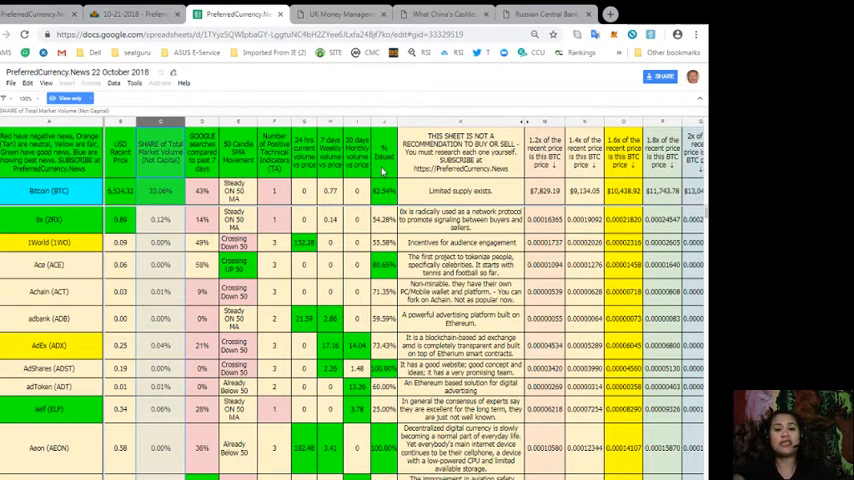
pyautogui.moveTo(352, 244)
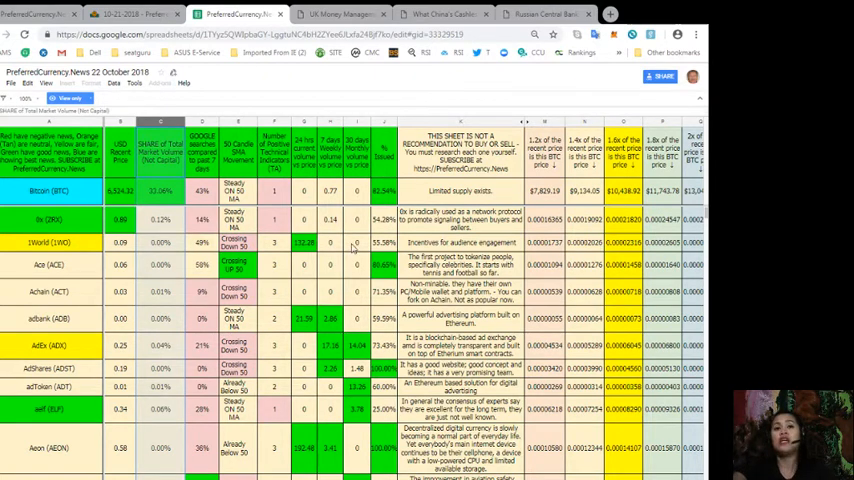
pyautogui.moveTo(401, 204)
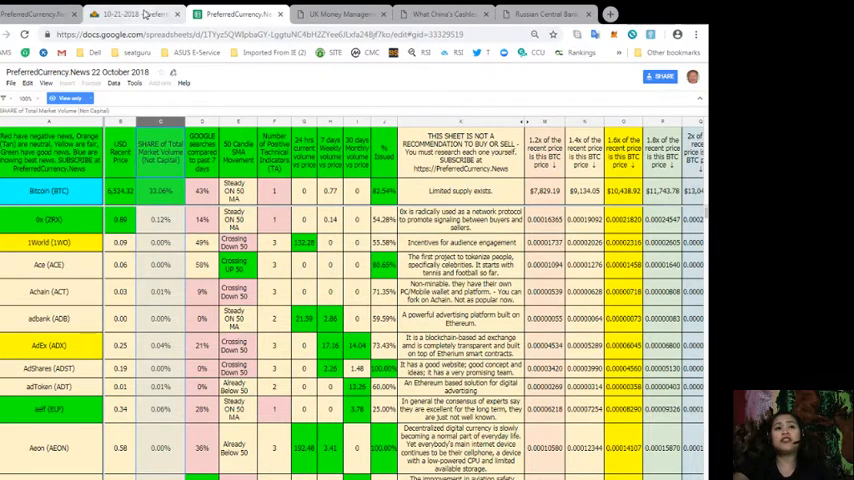
# - Return to the newsletter, then close the research spreadsheet tab
pyautogui.click(130, 16)
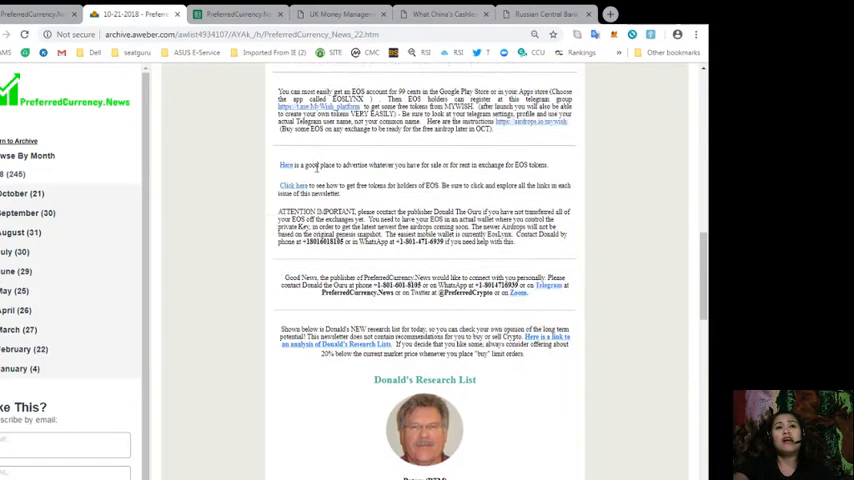
pyautogui.scroll(-3)
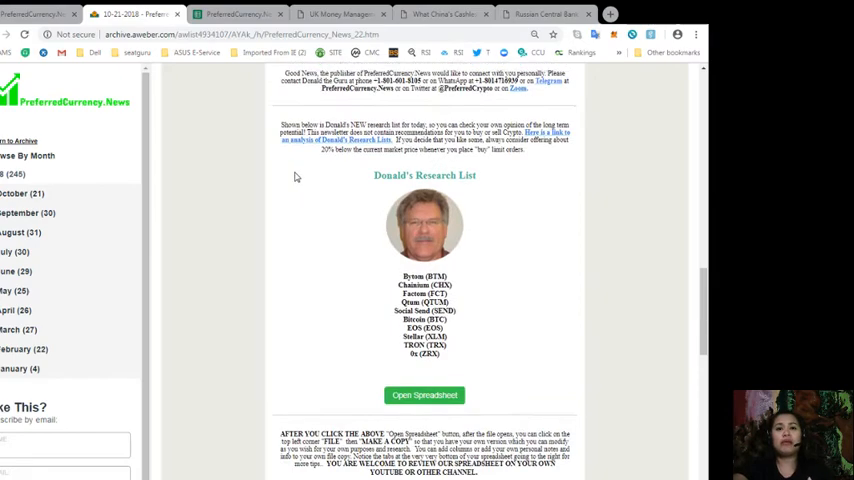
pyautogui.scroll(-3)
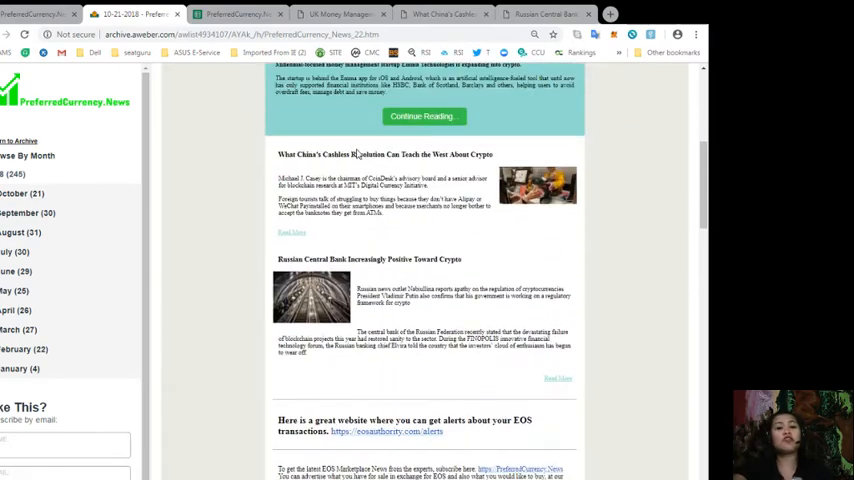
pyautogui.scroll(3)
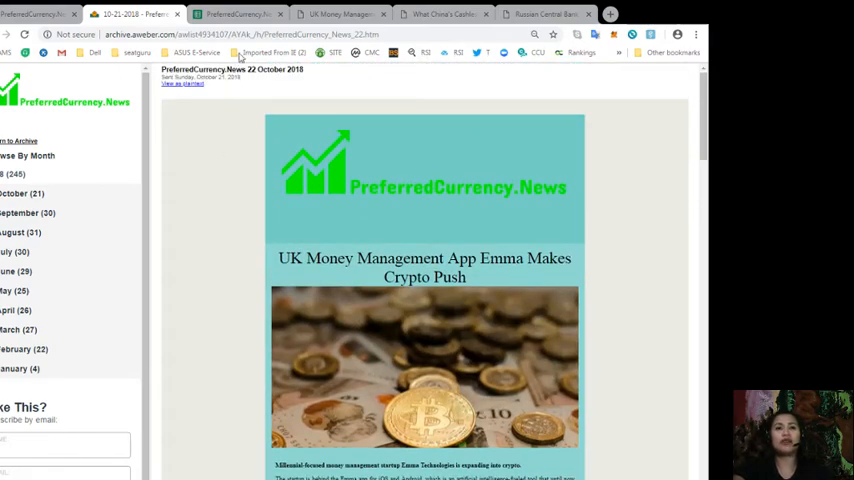
pyautogui.click(245, 15)
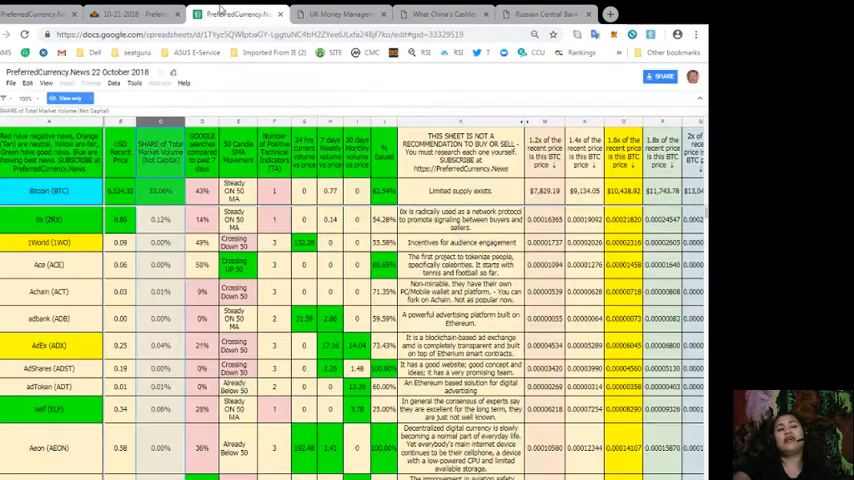
pyautogui.click(245, 14)
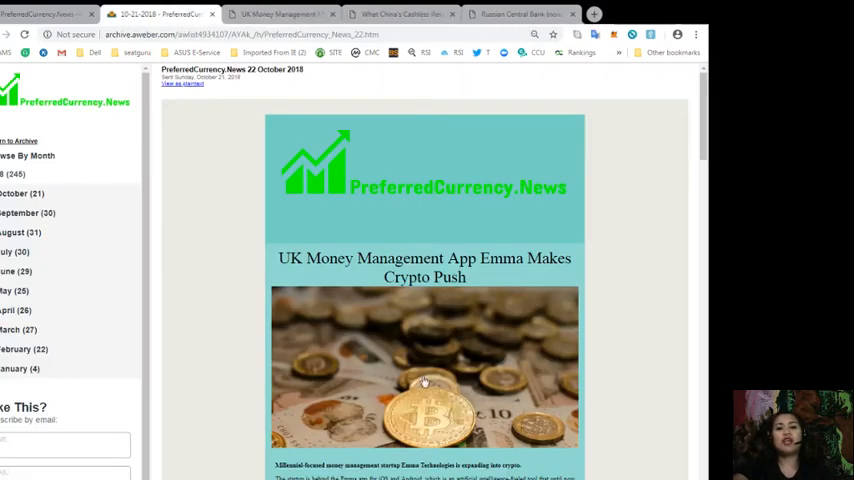
# - Scroll through the 22 October 2018 newsletter's story list
pyautogui.scroll(-3)
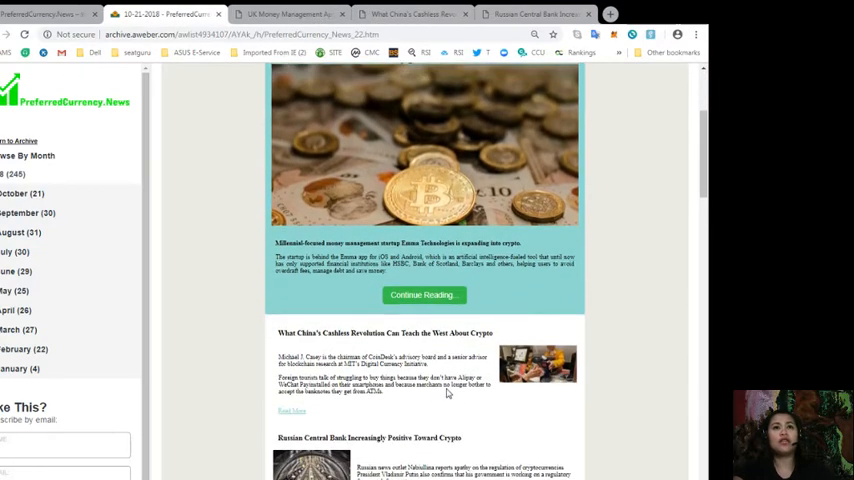
pyautogui.scroll(3)
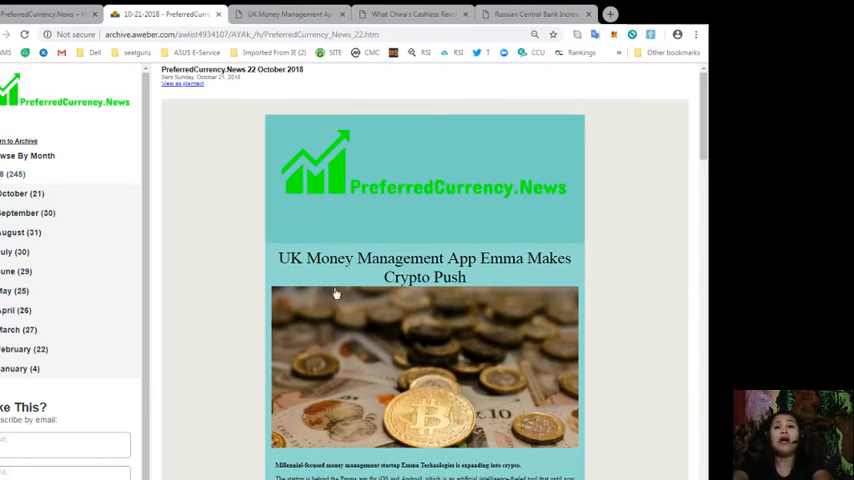
pyautogui.scroll(-3)
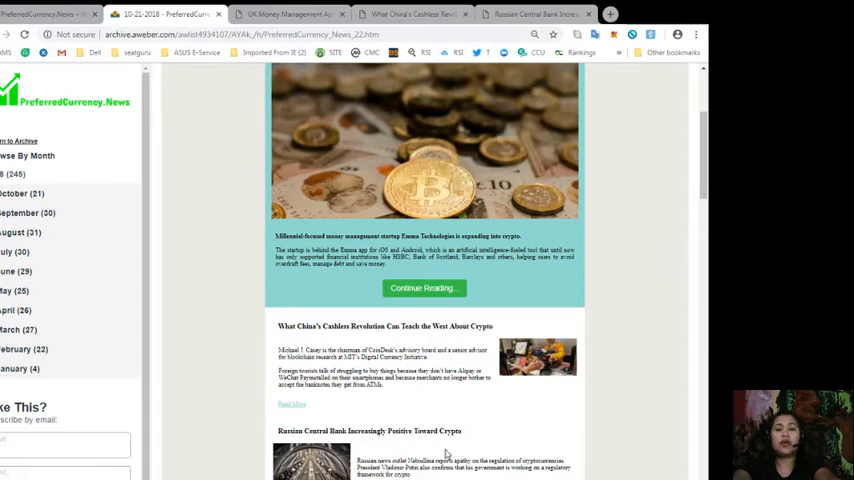
pyautogui.scroll(-3)
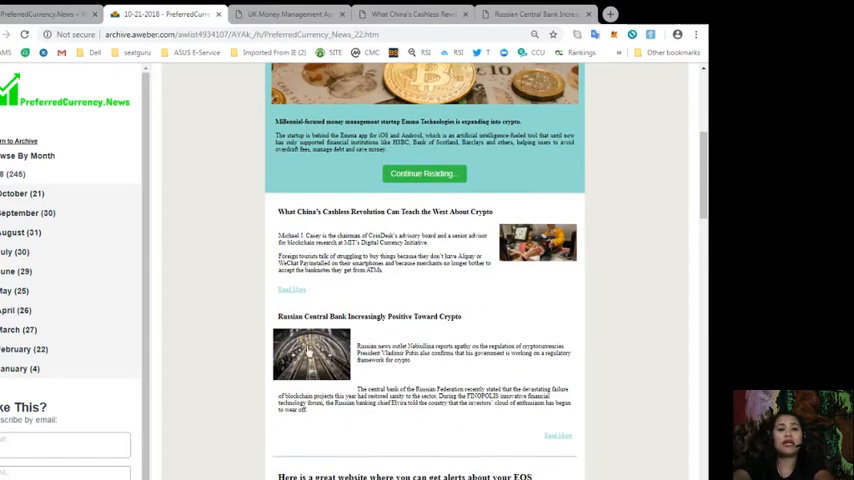
pyautogui.moveTo(444, 326)
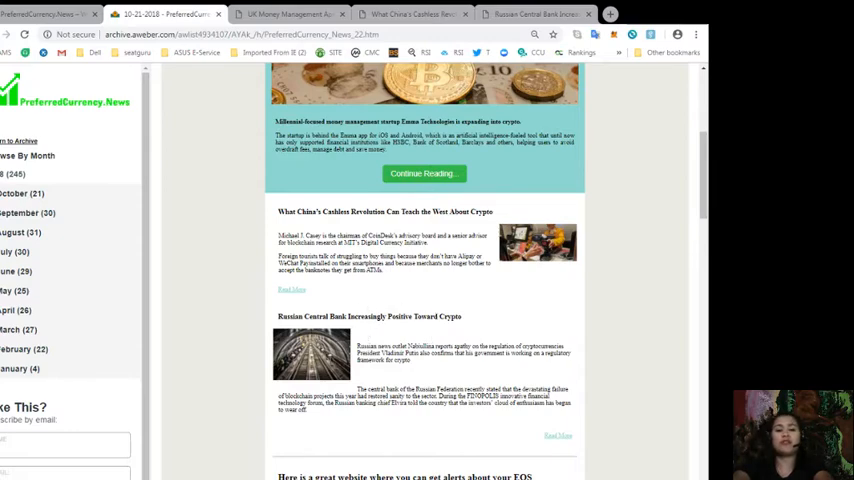
pyautogui.scroll(3)
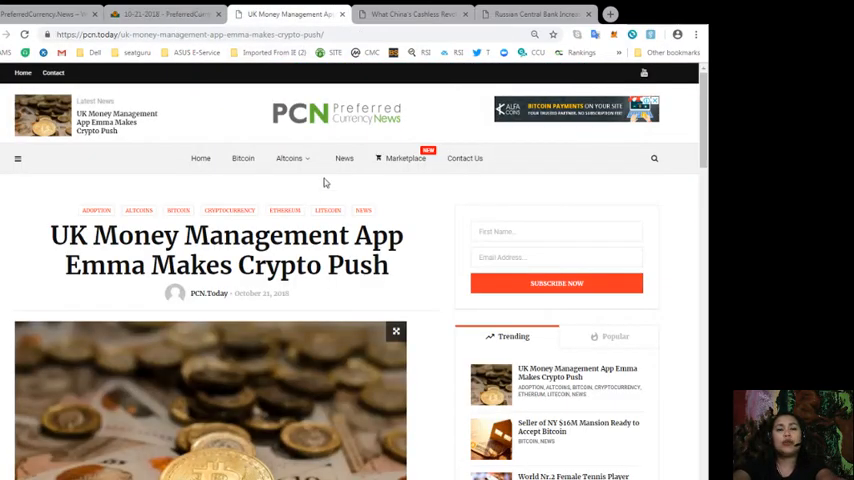
# - Open the Emma crypto push article and read through the Coinbase integration paragraphs
pyautogui.click(547, 14)
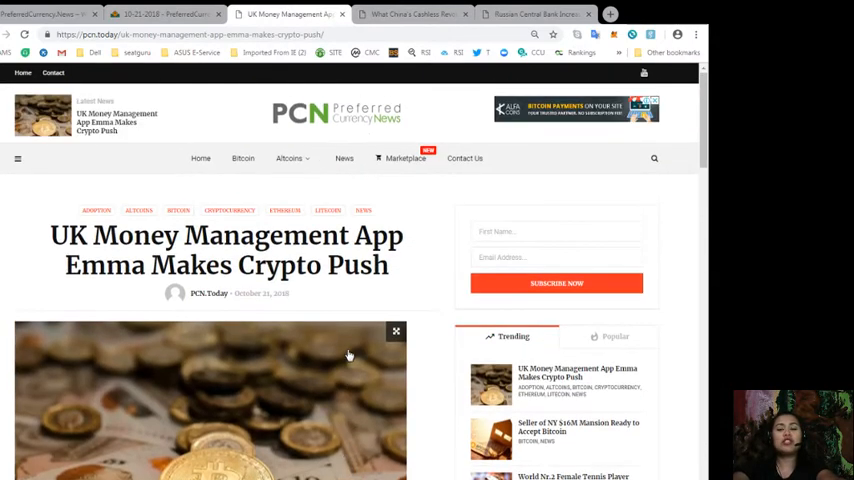
pyautogui.moveTo(202, 339)
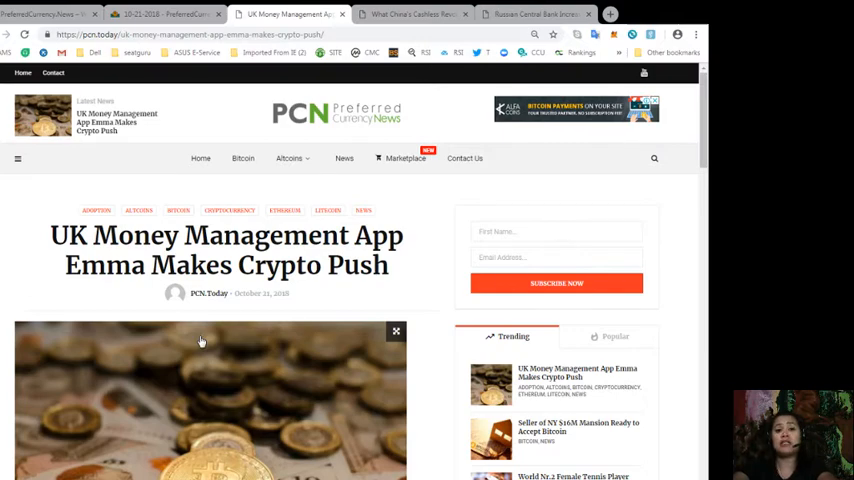
pyautogui.scroll(-3)
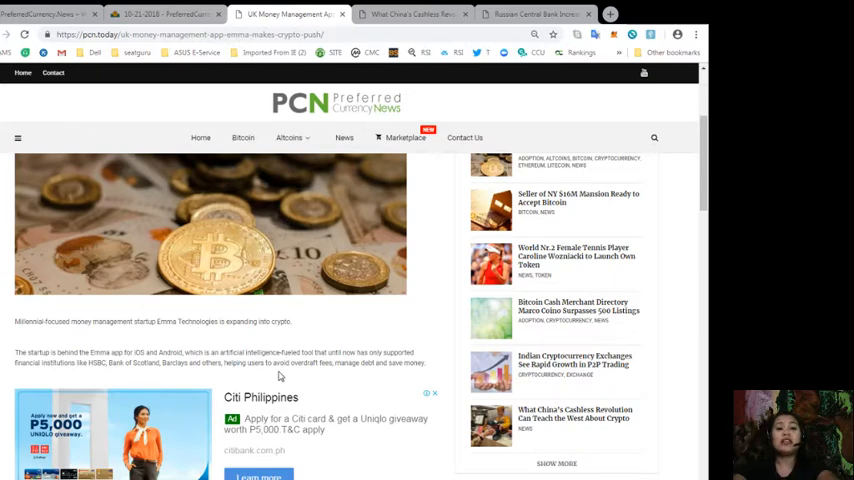
pyautogui.moveTo(57, 366)
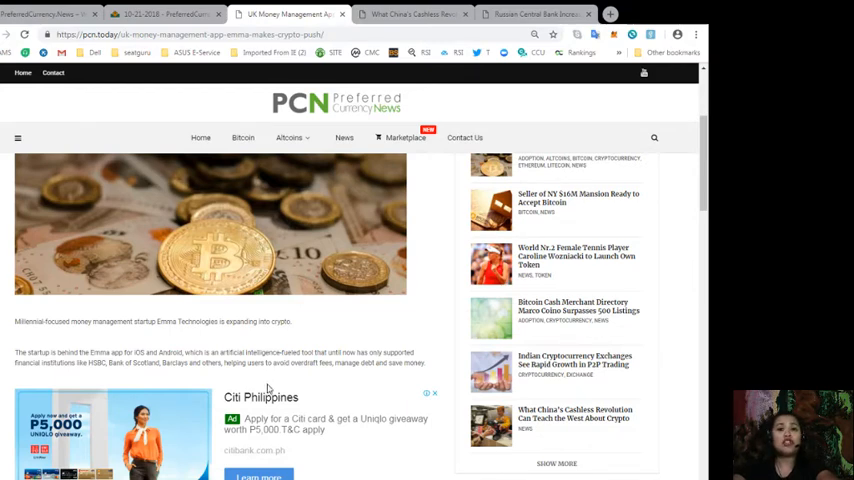
pyautogui.scroll(-3)
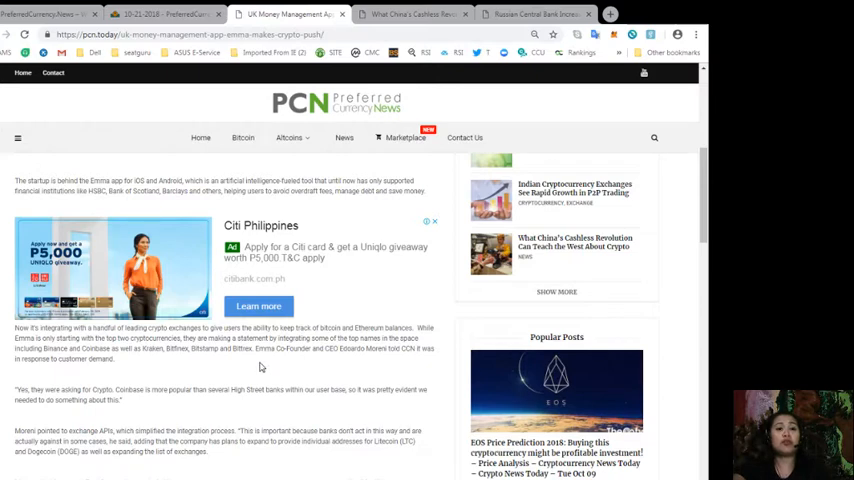
pyautogui.scroll(-3)
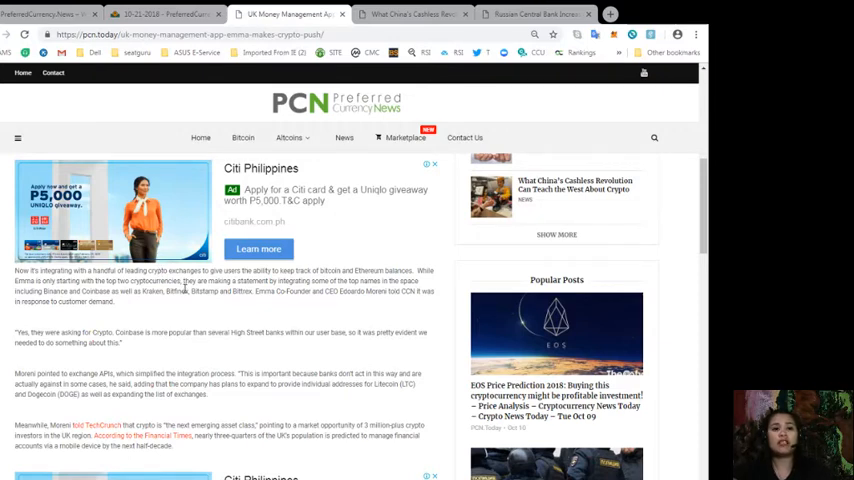
# - Scroll past the UK crypto market paragraph to Moreni's 'huge opportunity' quote
pyautogui.scroll(-3)
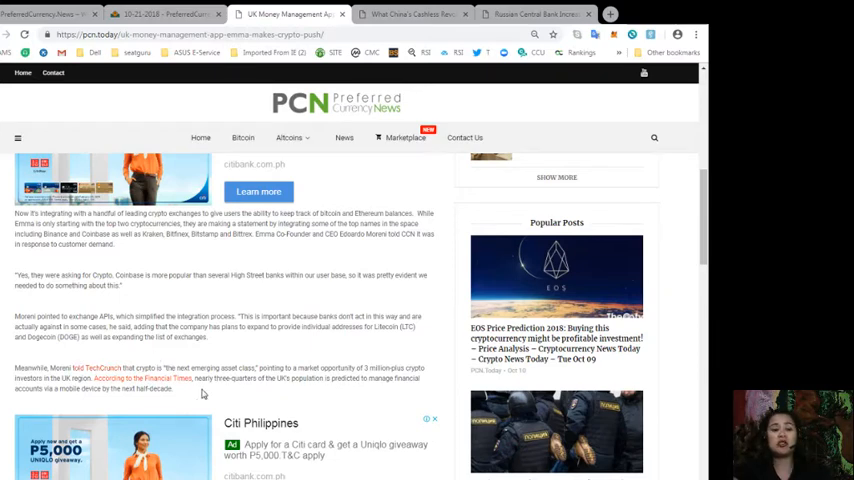
pyautogui.scroll(-3)
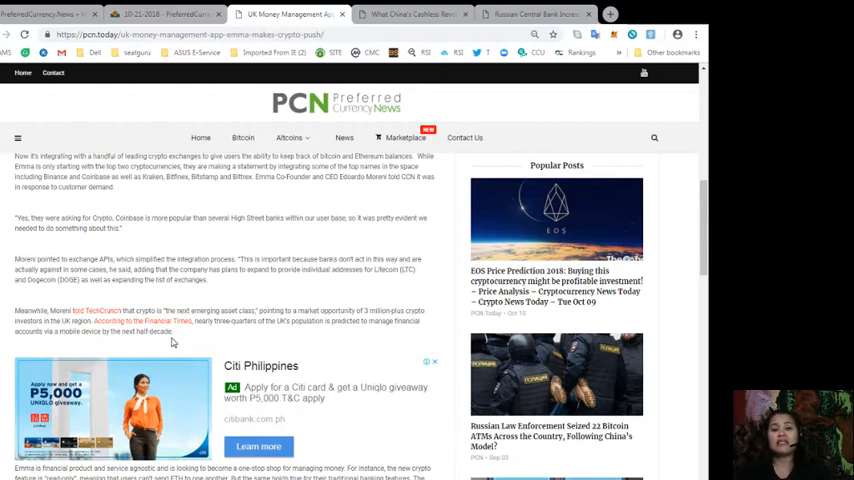
pyautogui.scroll(-3)
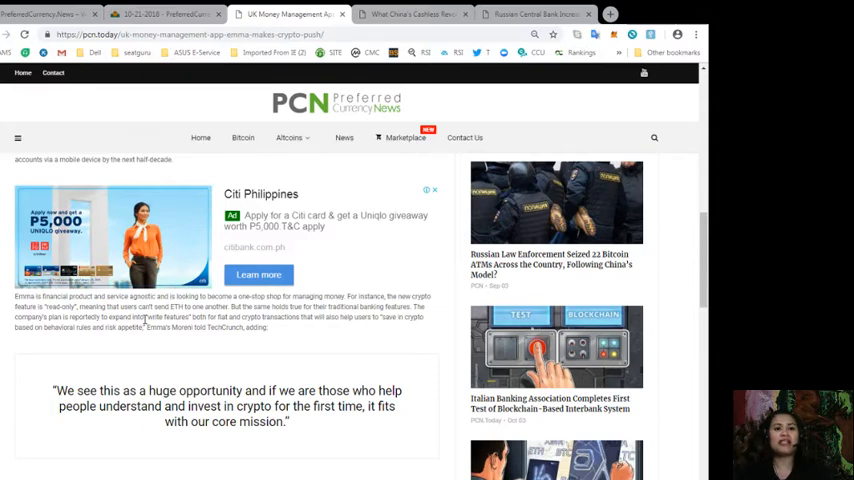
# - Read down to the Fintech Trend section and tags, then scroll back to the headline
pyautogui.scroll(-3)
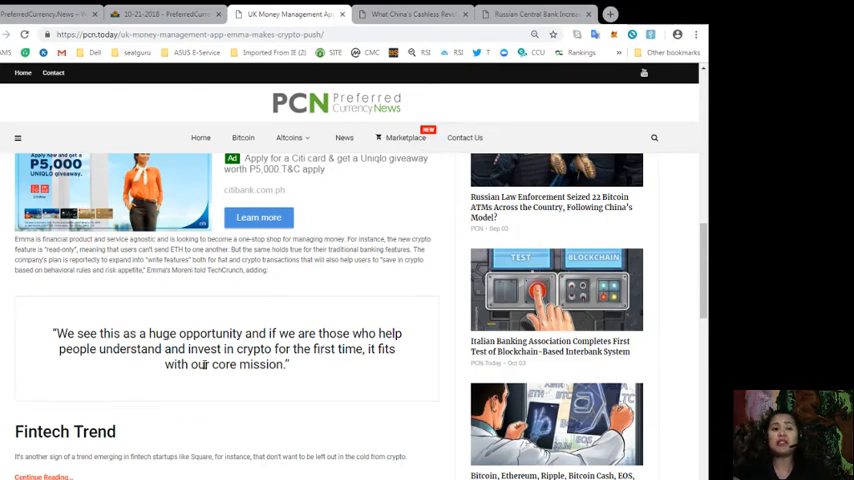
pyautogui.moveTo(383, 403)
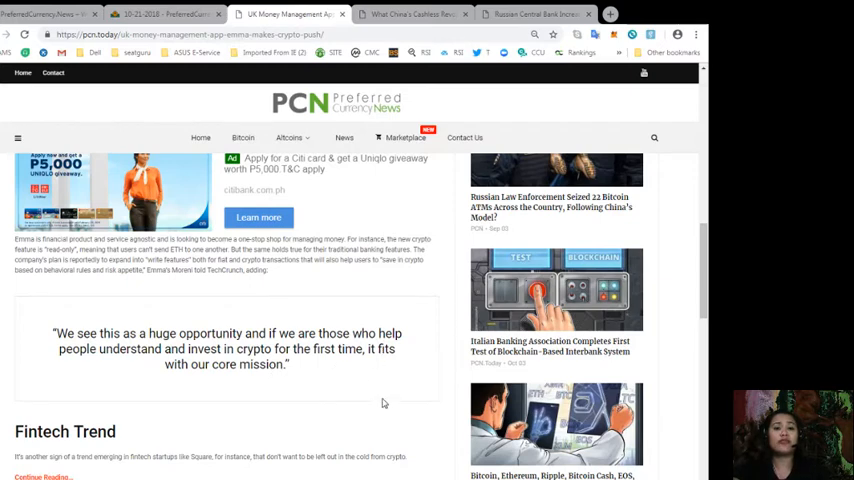
pyautogui.moveTo(308, 411)
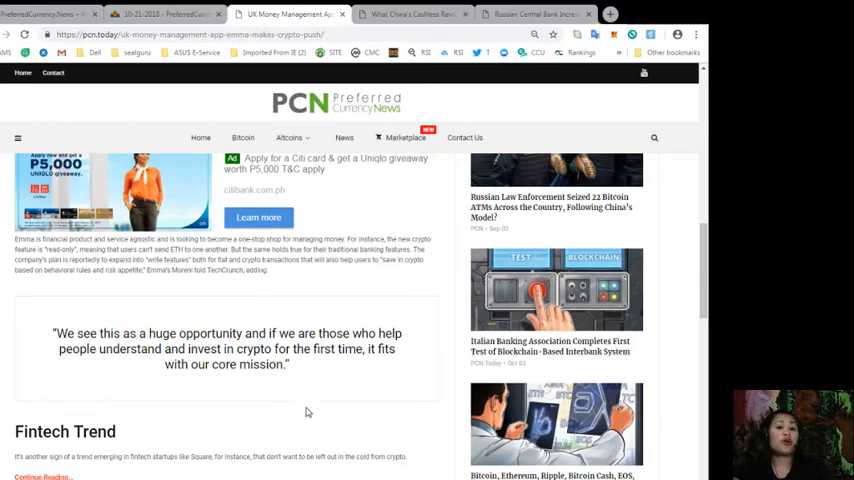
pyautogui.scroll(-3)
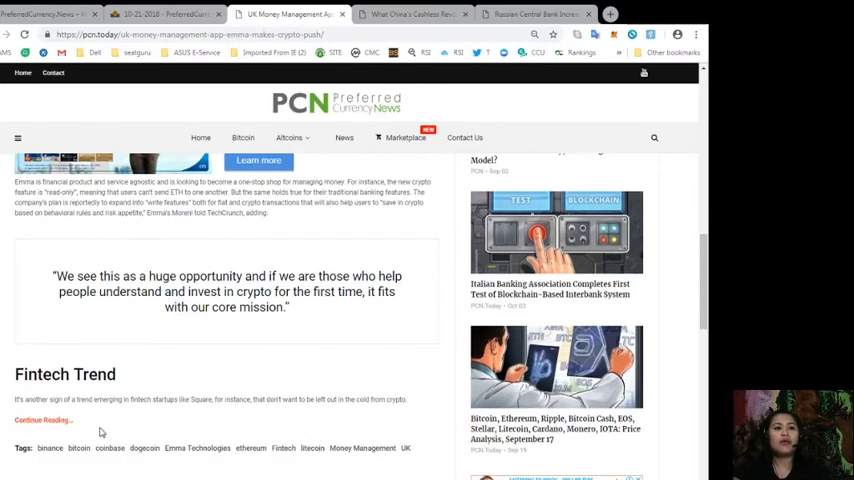
pyautogui.moveTo(127, 422)
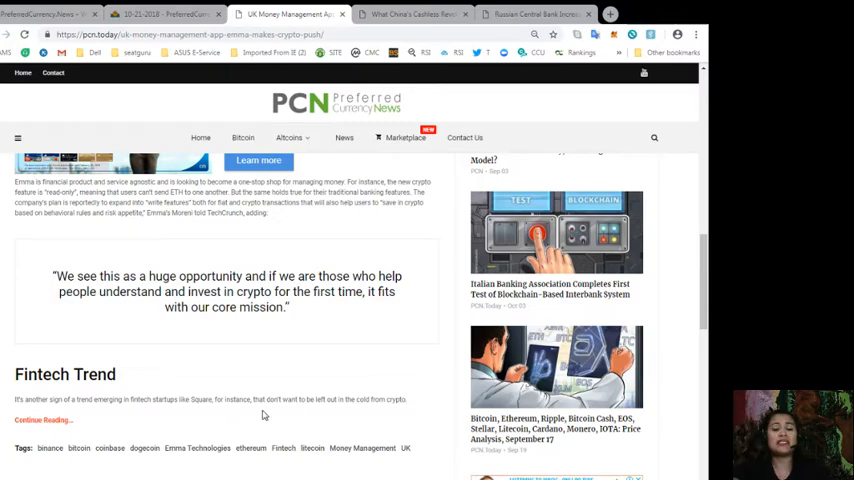
pyautogui.moveTo(359, 417)
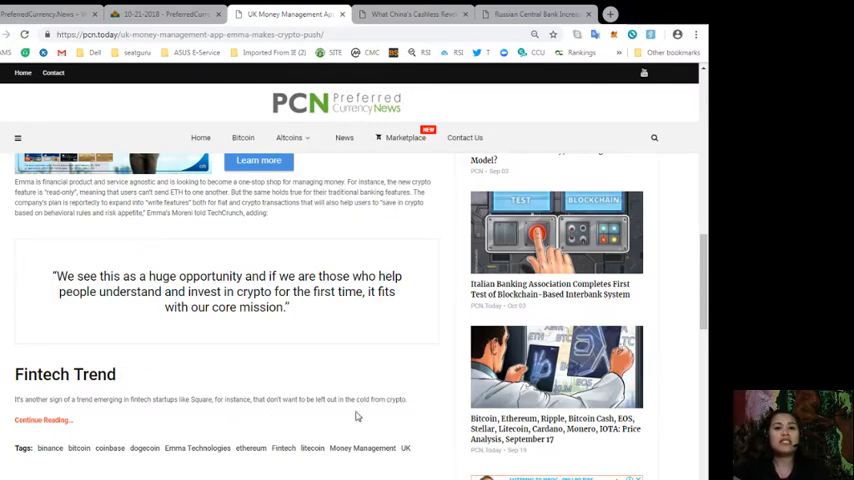
pyautogui.scroll(-3)
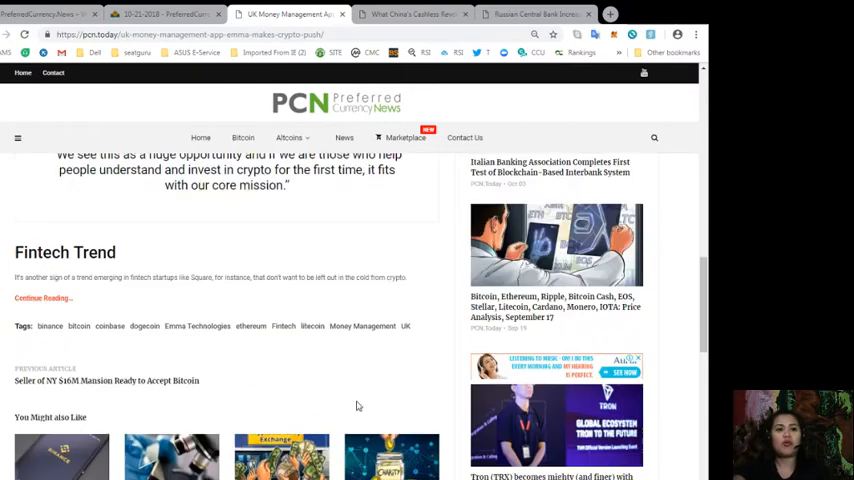
pyautogui.scroll(3)
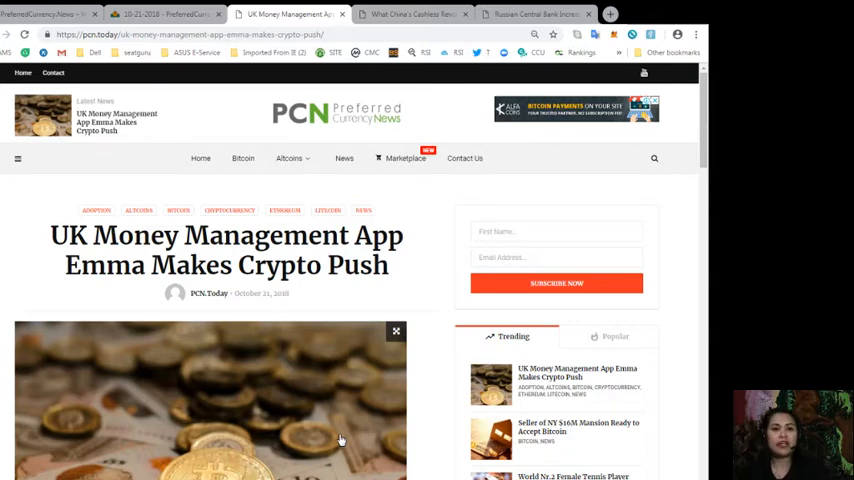
pyautogui.moveTo(267, 321)
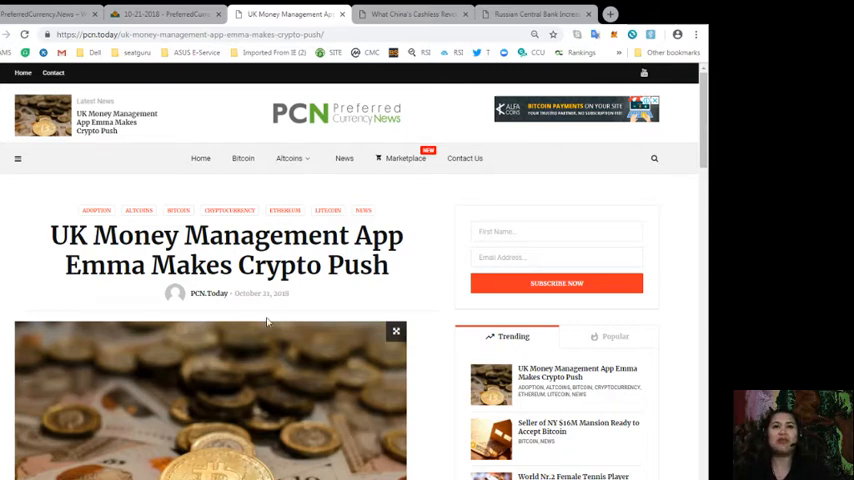
# - Open 'What China's Cashless Revolution Can Teach the West About Crypto' and read past digitizing payments
pyautogui.click(408, 13)
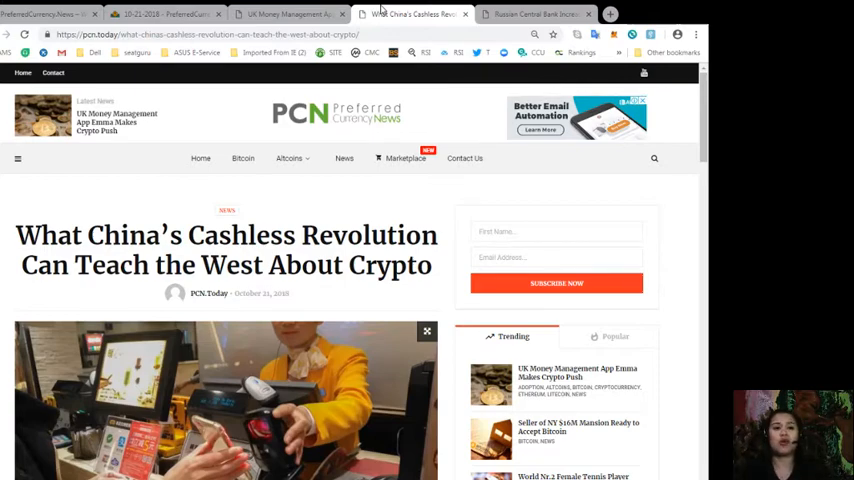
pyautogui.scroll(-3)
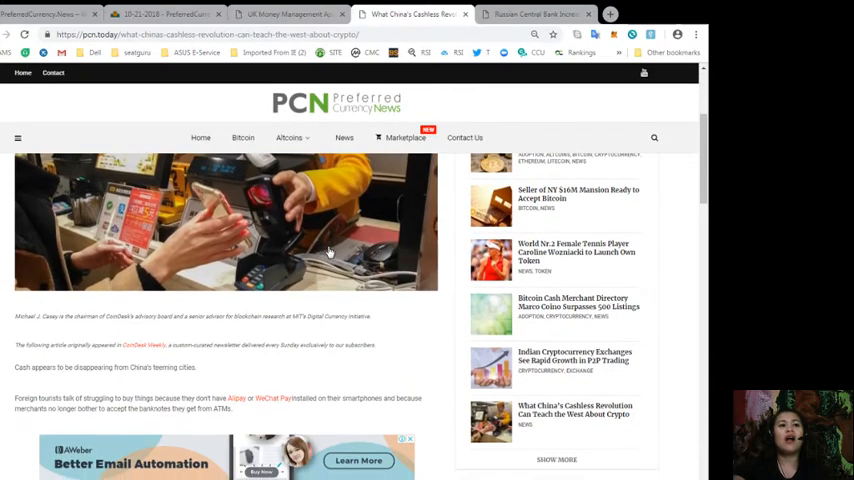
pyautogui.scroll(-3)
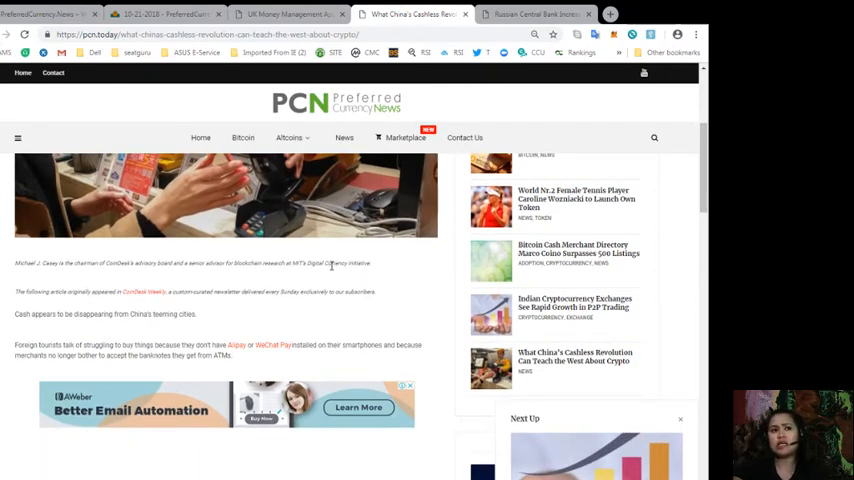
pyautogui.scroll(-3)
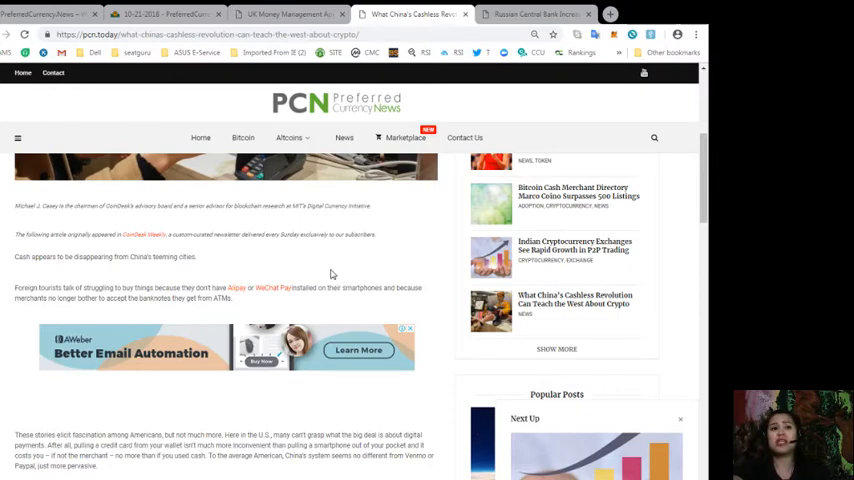
pyautogui.scroll(-3)
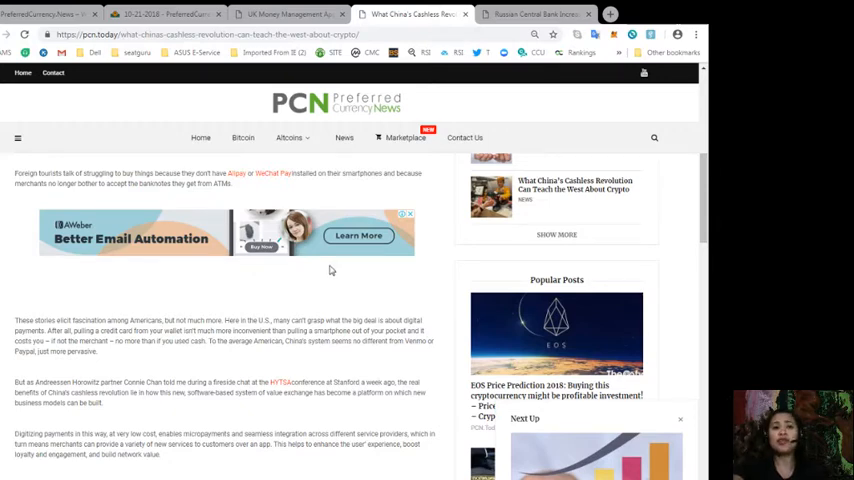
pyautogui.scroll(-3)
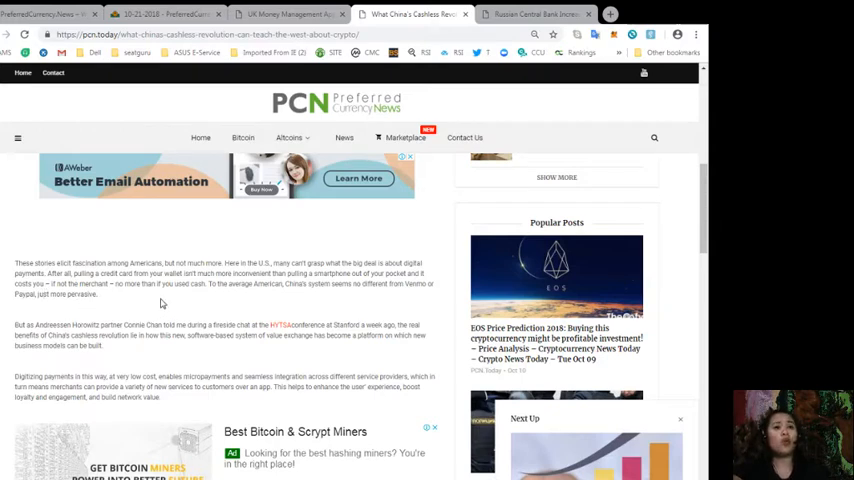
pyautogui.moveTo(194, 301)
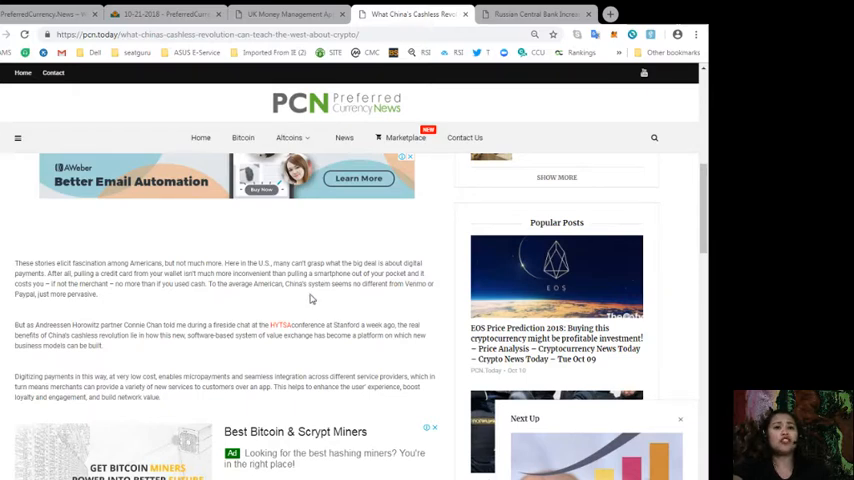
pyautogui.moveTo(376, 311)
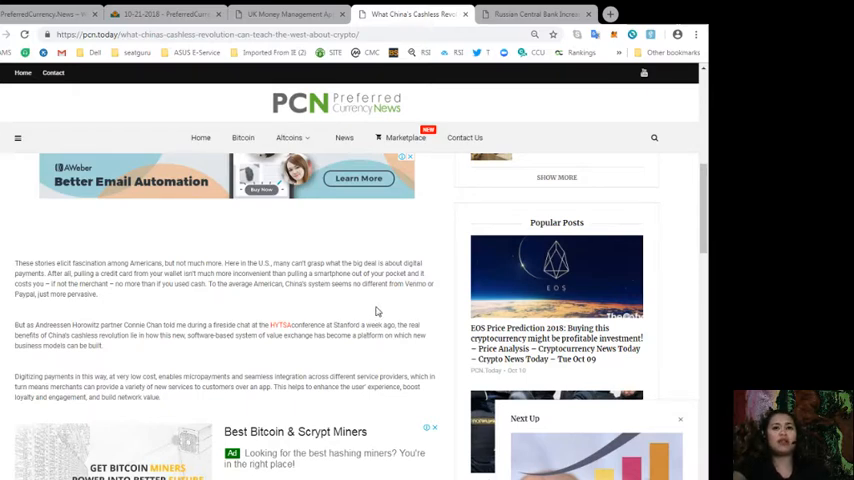
pyautogui.moveTo(54, 306)
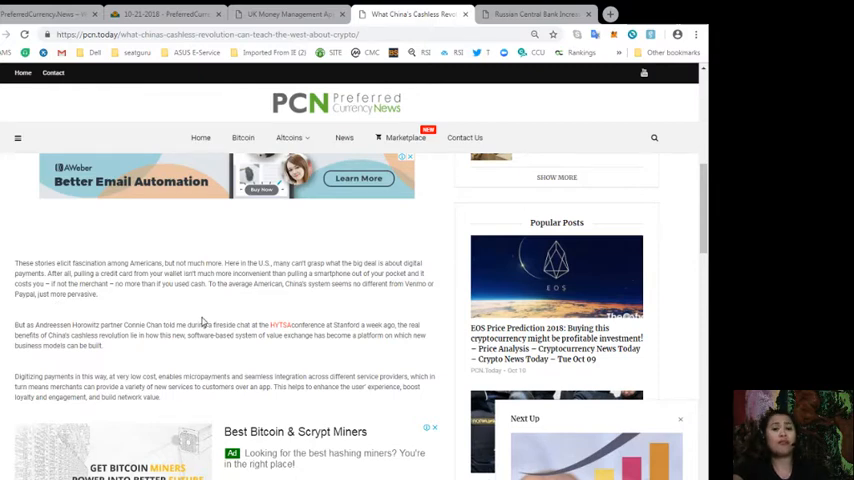
pyautogui.scroll(-3)
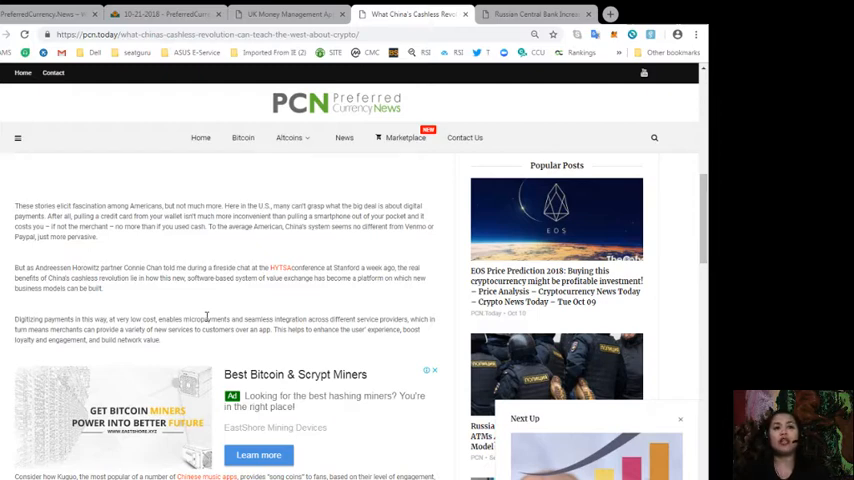
pyautogui.scroll(-3)
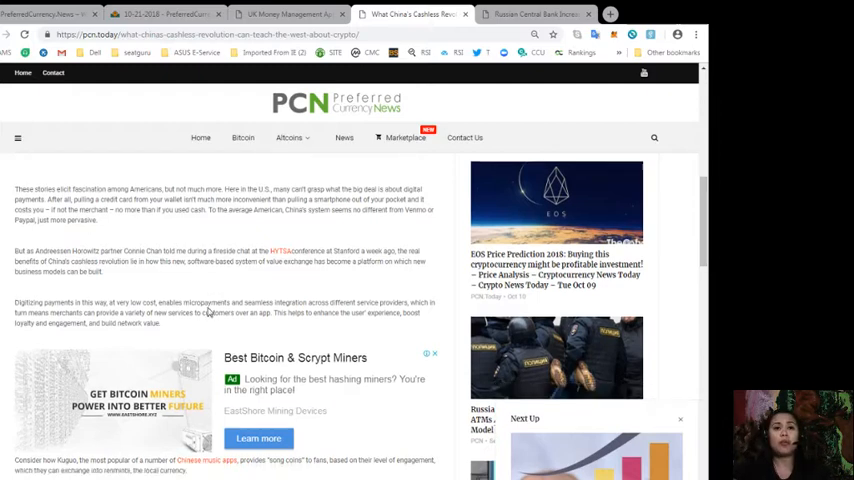
# - Scroll past the Kuguo and Alipay paragraphs to the 'Well, yes, and no' line
pyautogui.scroll(-3)
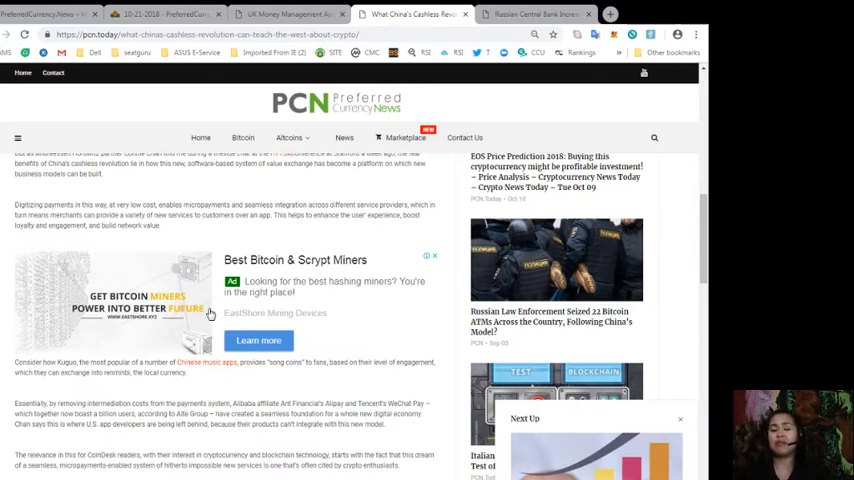
pyautogui.scroll(-3)
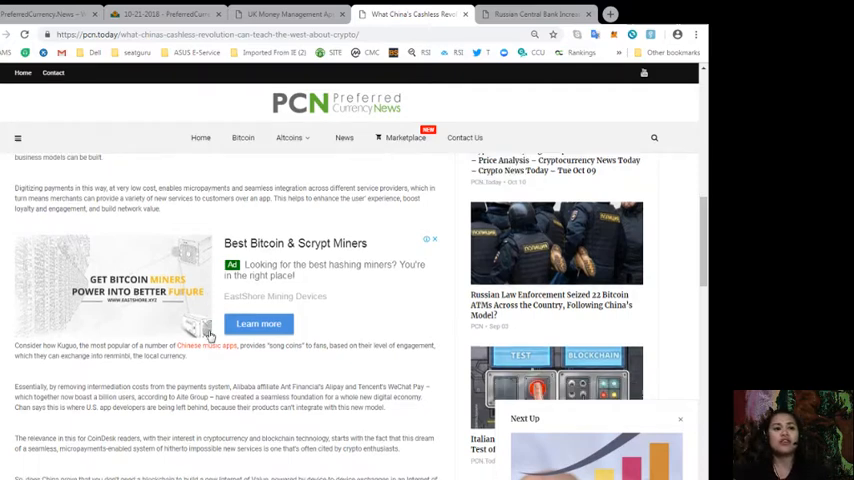
pyautogui.scroll(-3)
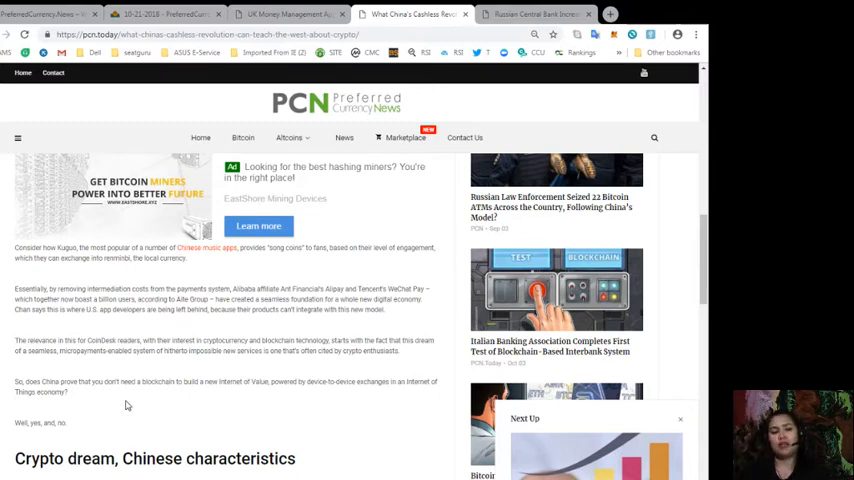
# - Scroll into 'Crypto dream, Chinese characteristics' through the interchange fee paragraphs
pyautogui.scroll(-3)
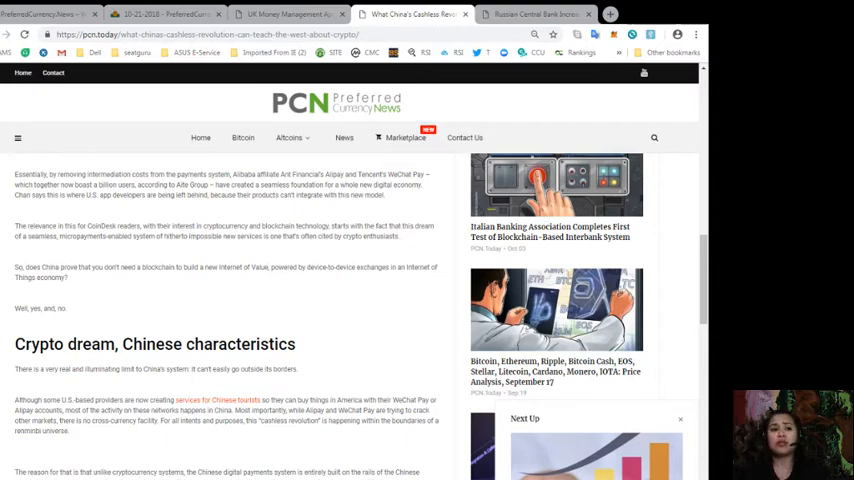
pyautogui.scroll(-3)
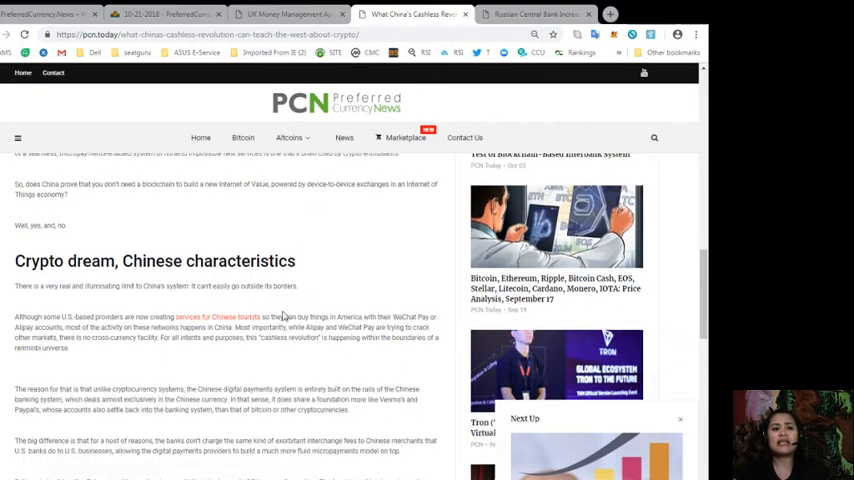
# - Scroll through the paragraphs on China's state-controlled banking system and policy framework
pyautogui.scroll(-3)
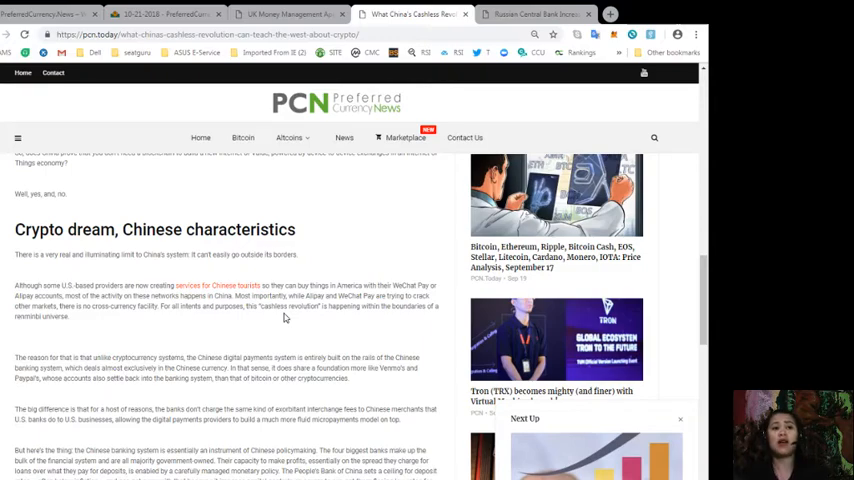
pyautogui.scroll(-3)
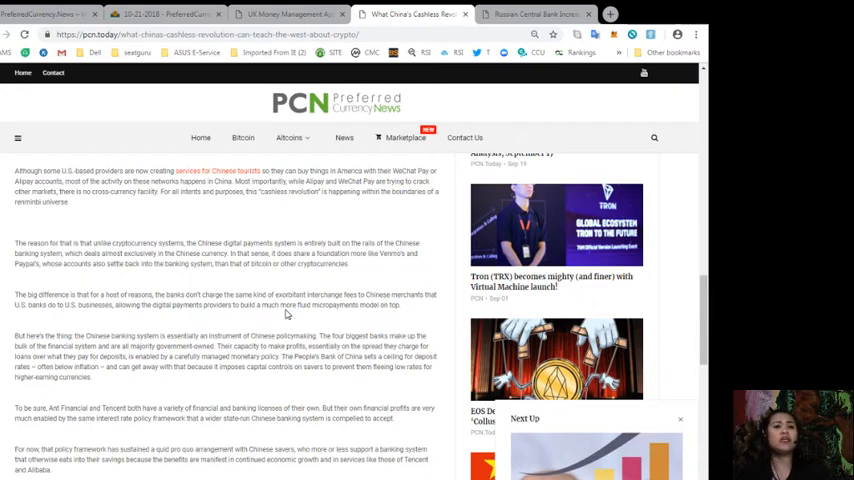
pyautogui.scroll(-3)
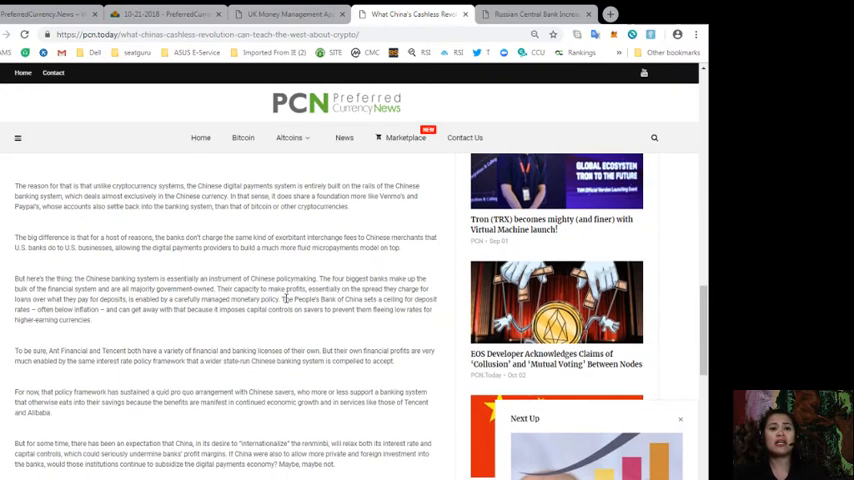
# - Scroll the article down to the 'Since we can't be like China, maybe embrace crypto?' heading
pyautogui.scroll(-3)
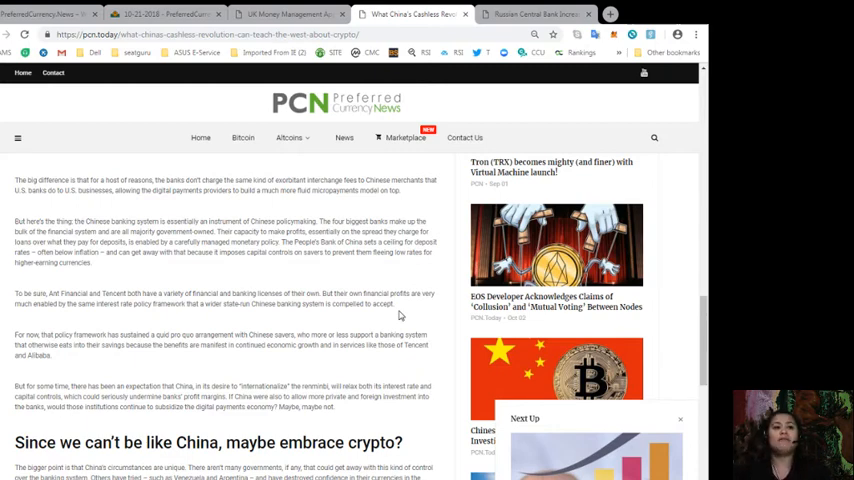
pyautogui.scroll(-3)
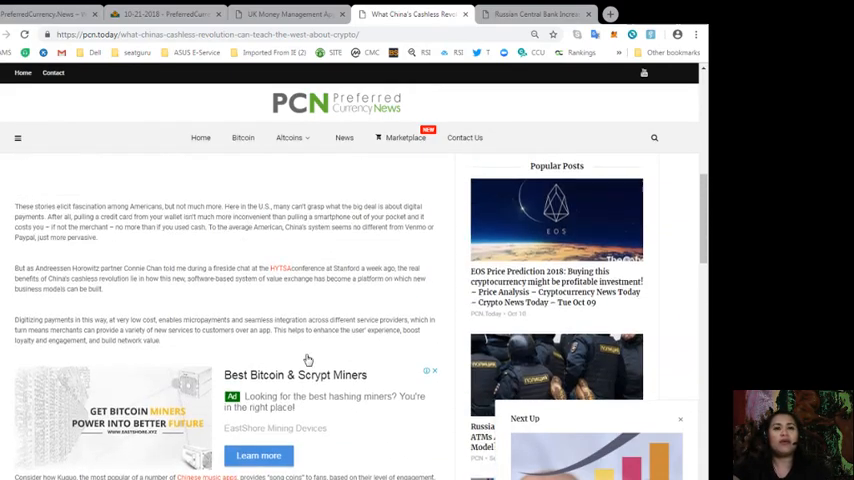
pyautogui.scroll(3)
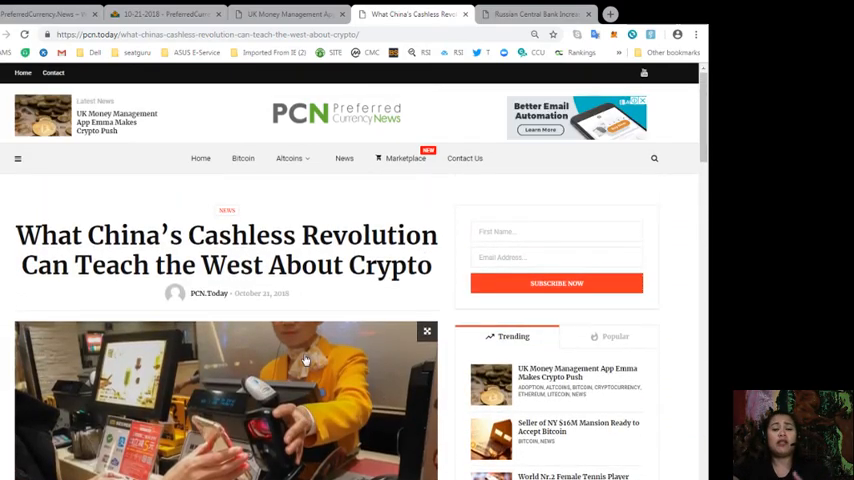
pyautogui.moveTo(335, 346)
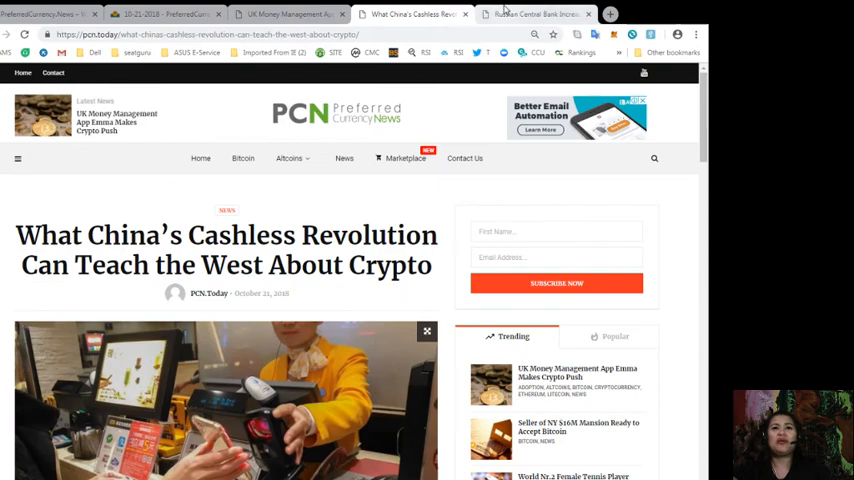
# - Read the Russian Central Bank article's opening, glancing at the UK Money Management App Emma tab
pyautogui.click(537, 15)
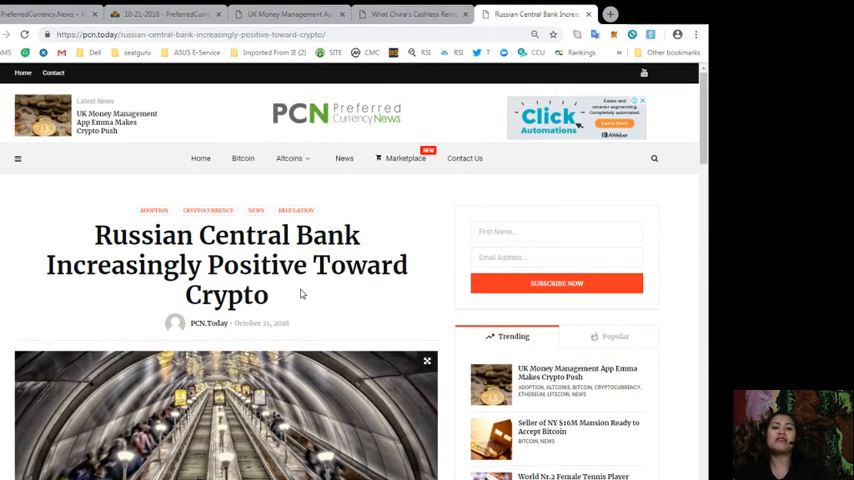
pyautogui.scroll(-3)
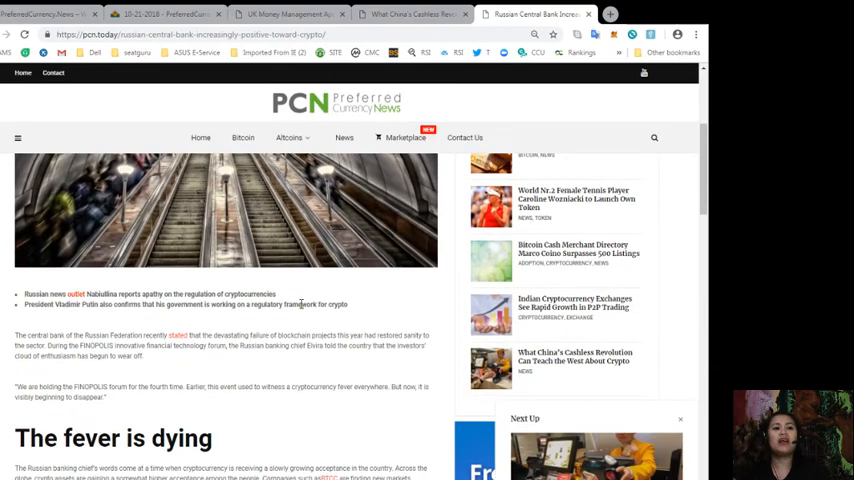
pyautogui.scroll(-3)
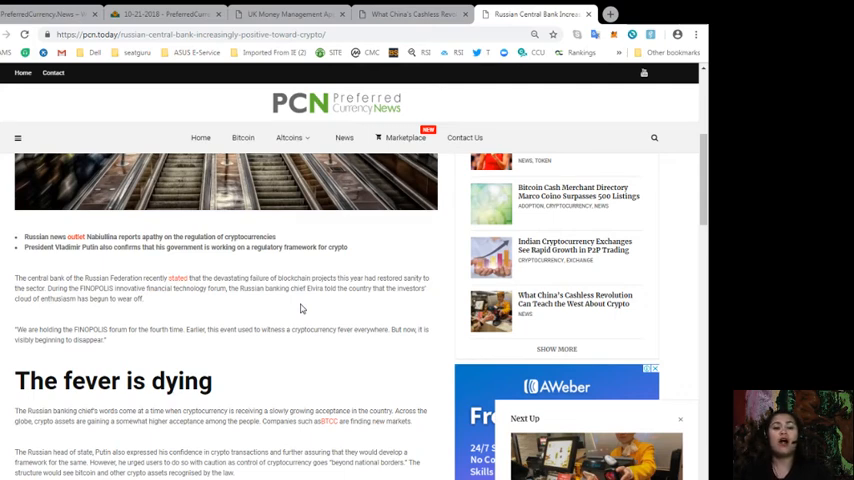
pyautogui.scroll(-3)
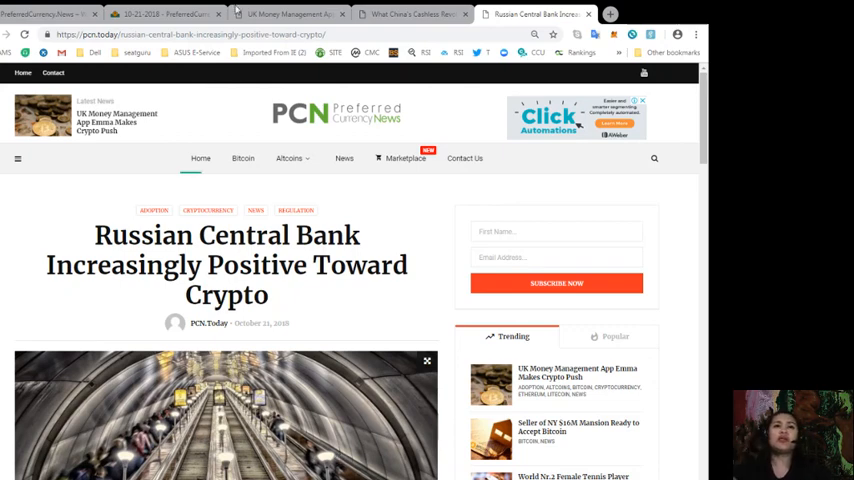
pyautogui.click(285, 16)
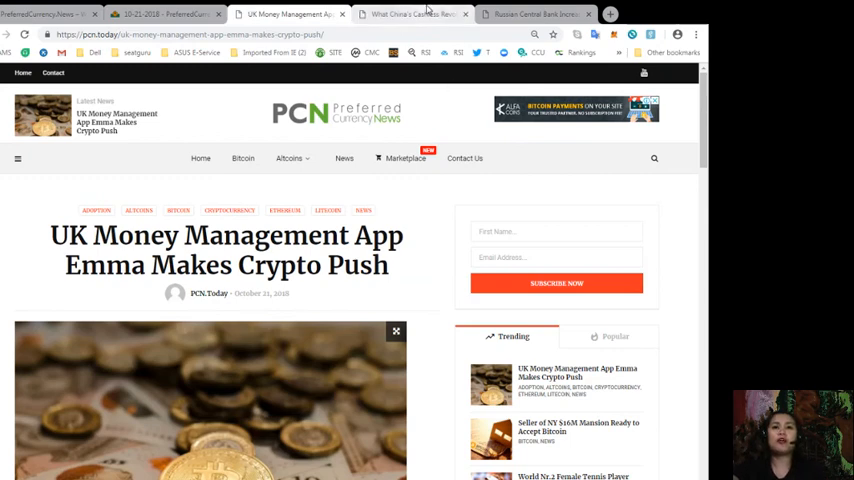
pyautogui.click(545, 13)
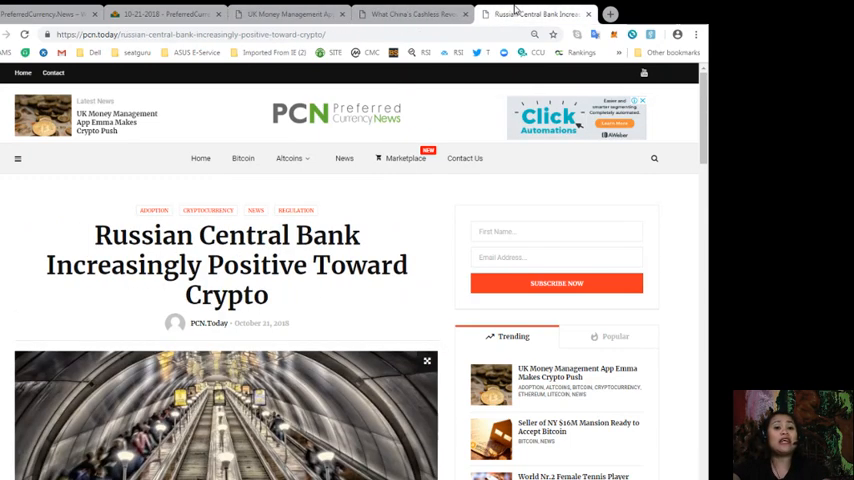